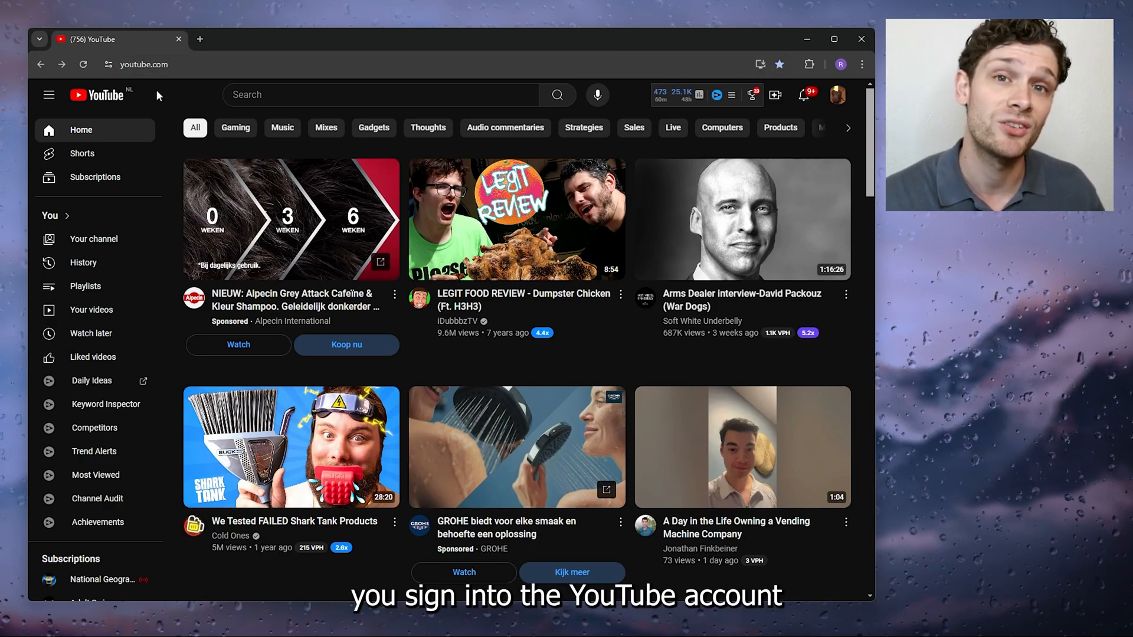
mouse_move(180, 100)
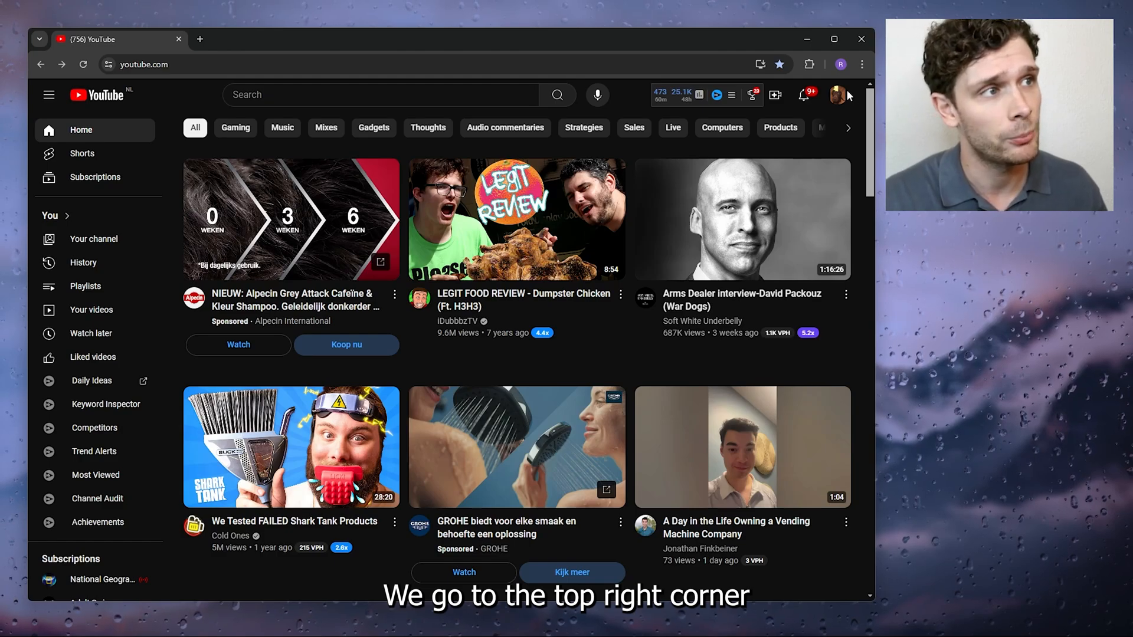
Go to the Connected apps page in YouTube settings
left_click(837, 95)
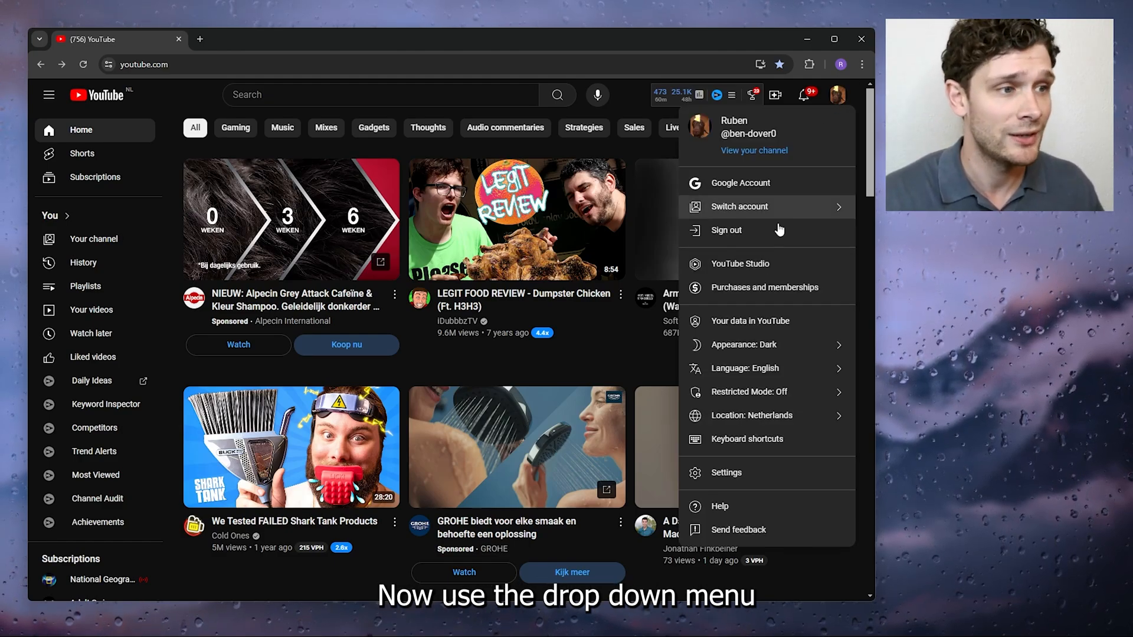
left_click(725, 472)
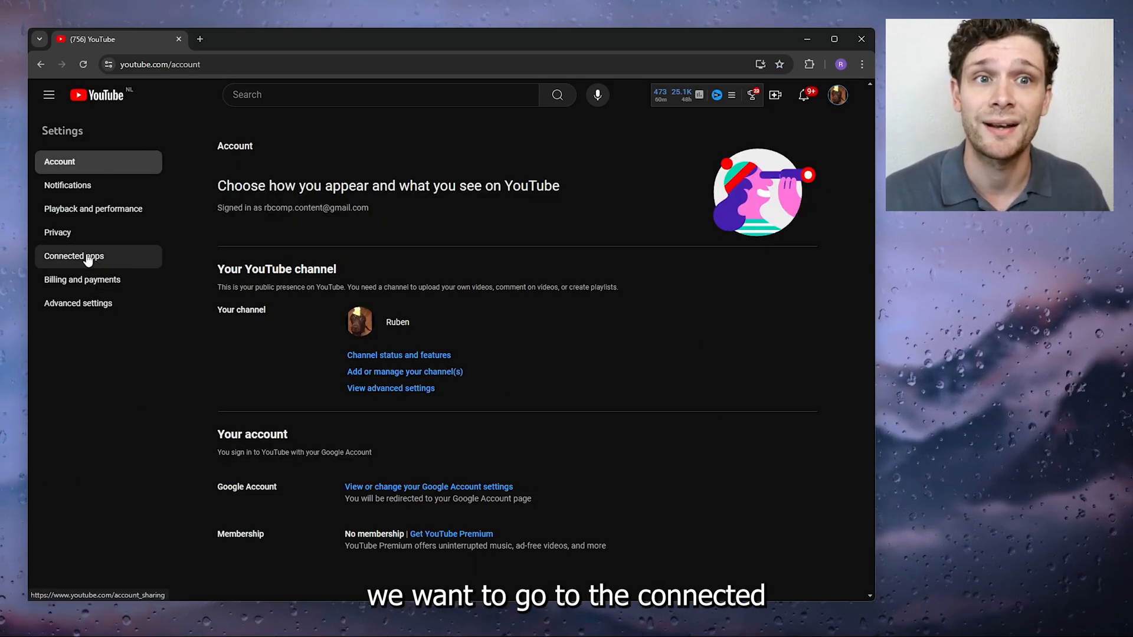
left_click(74, 256)
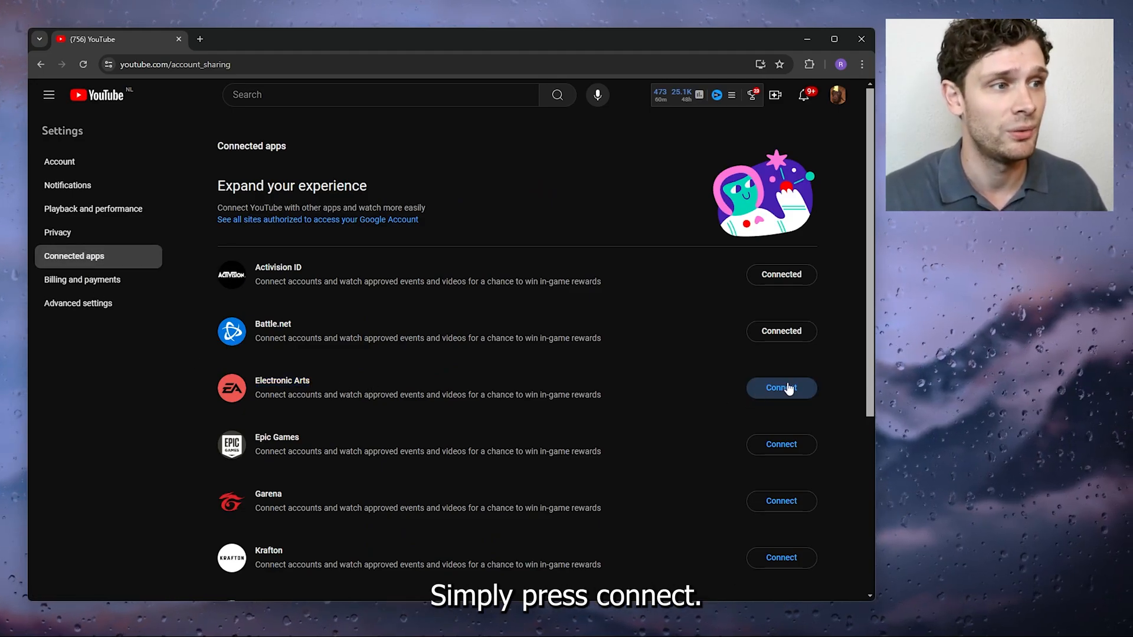
Connect the Electronic Arts account, continuing with the suggested EA account and allowing access
left_click(781, 388)
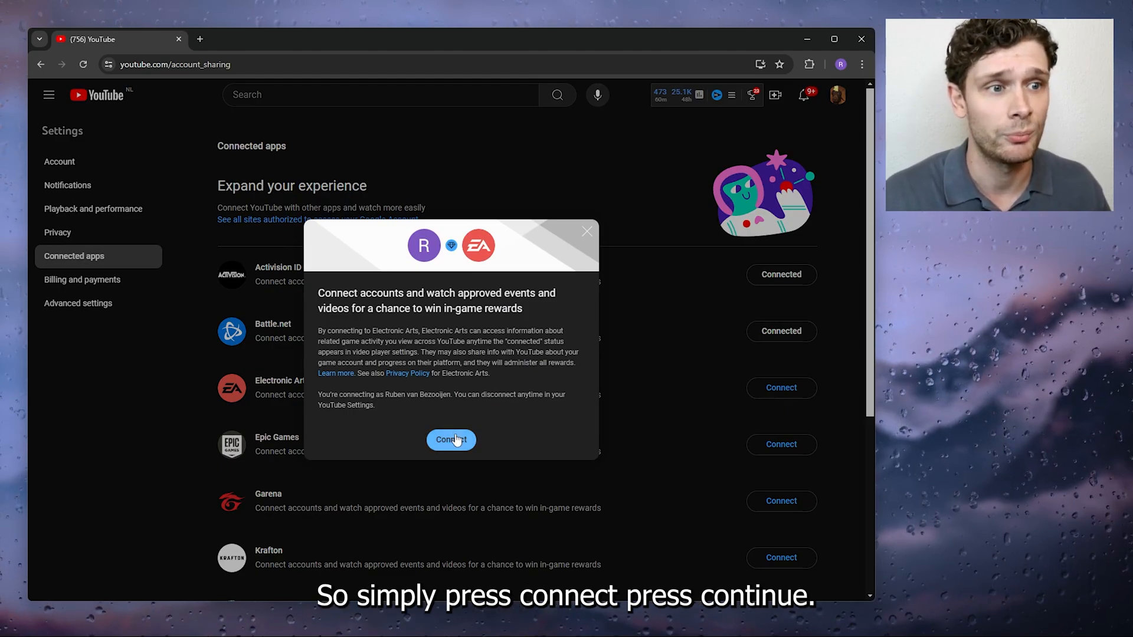
left_click(450, 439)
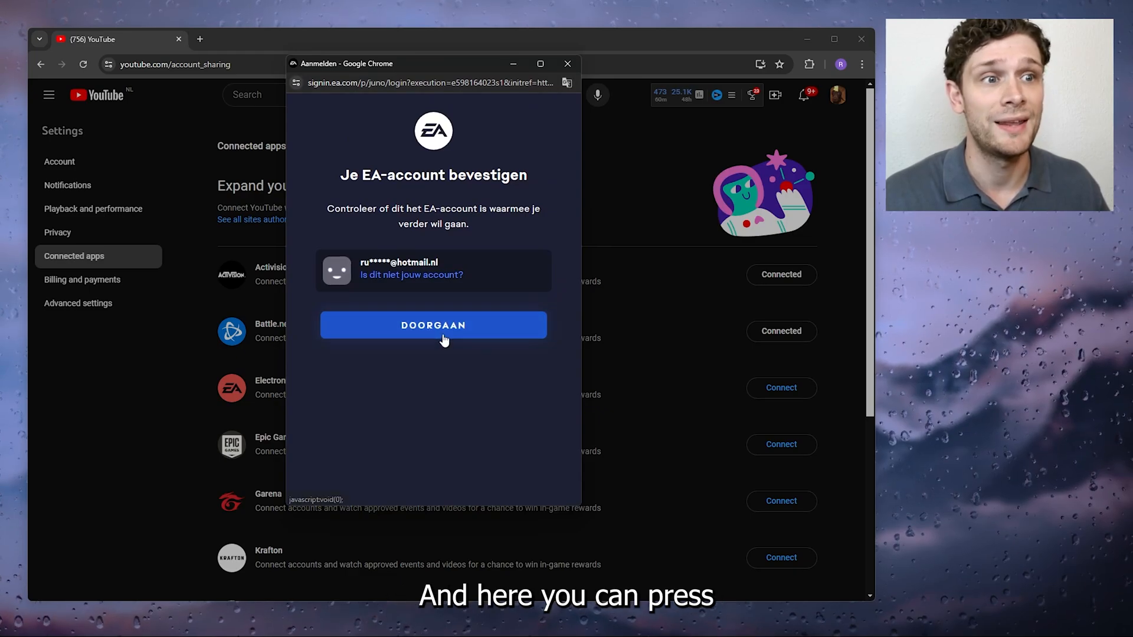
left_click(433, 325)
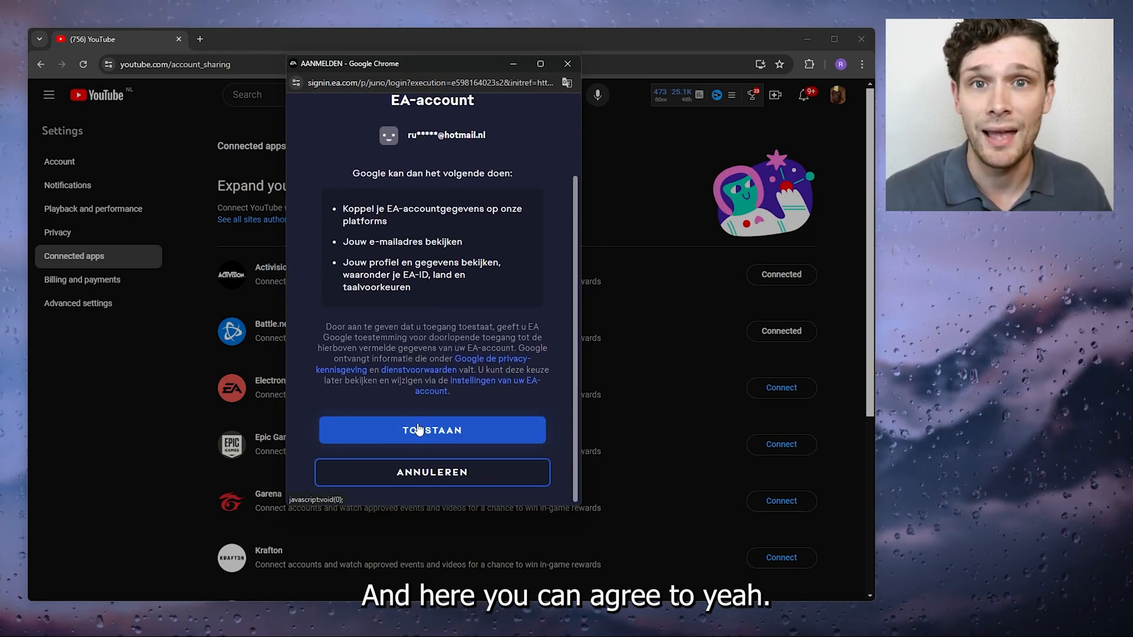
left_click(432, 430)
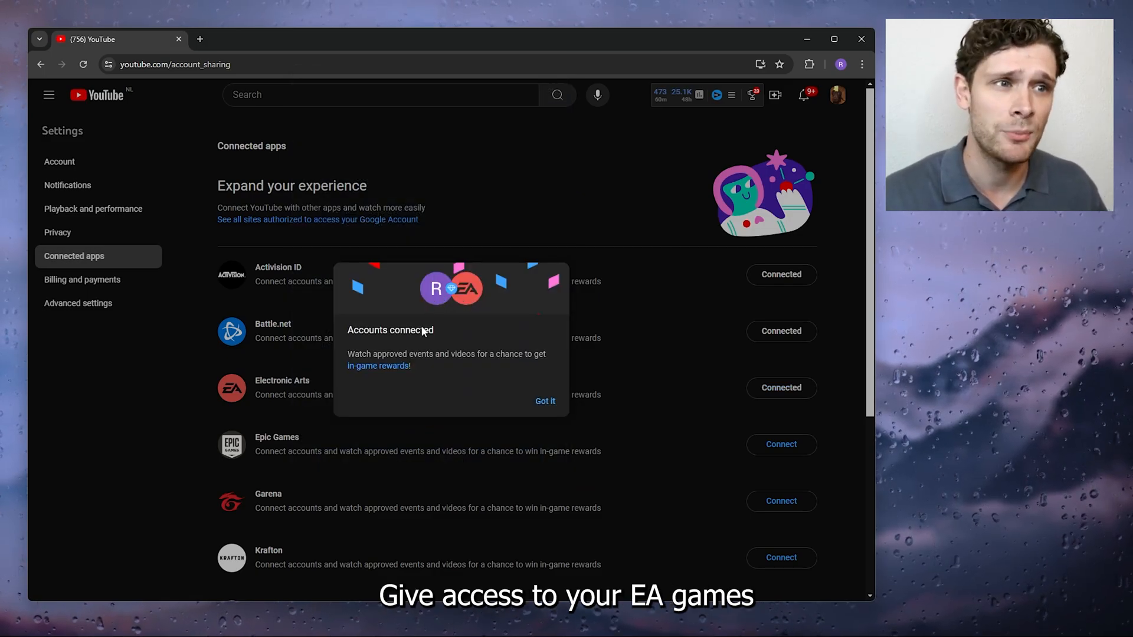
mouse_move(454, 382)
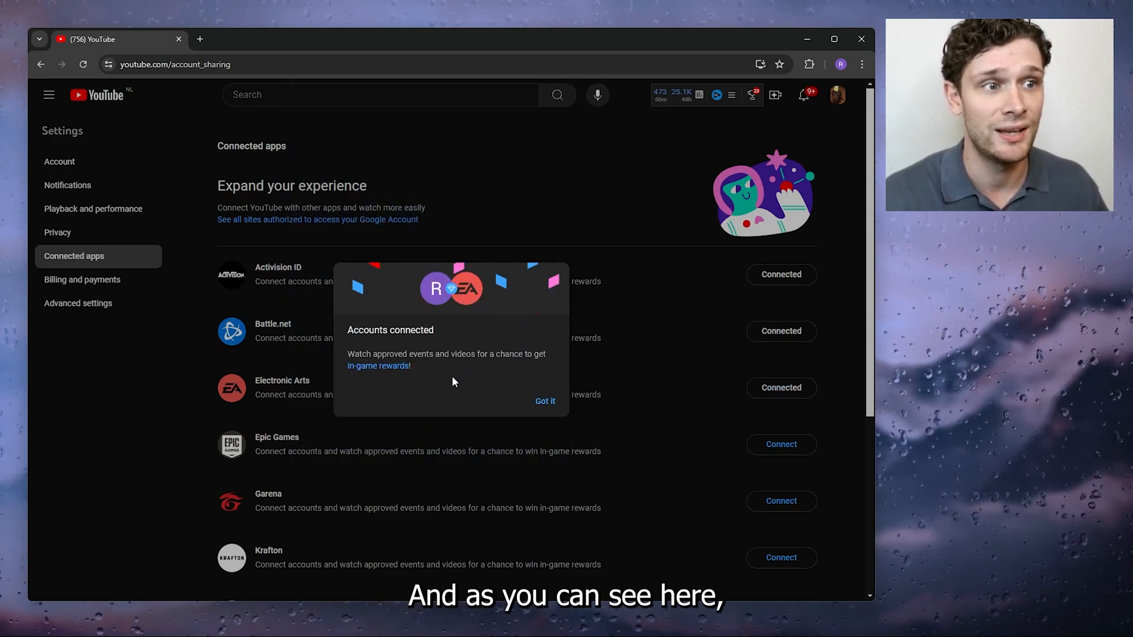
mouse_move(374, 375)
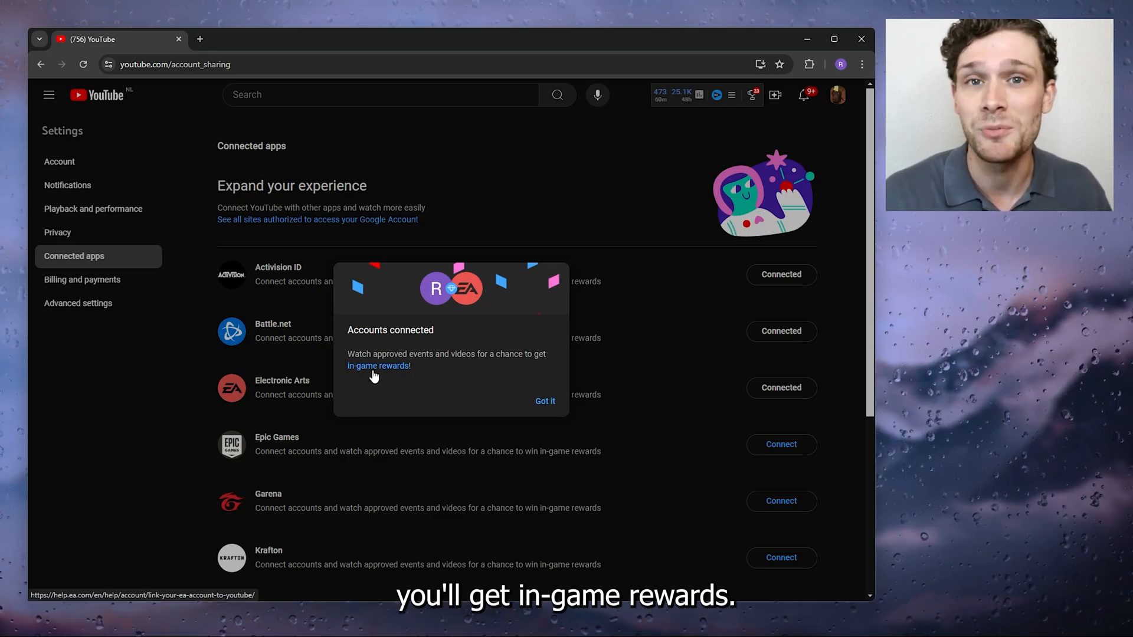
Dismiss the Accounts connected popup with Got it
left_click(545, 401)
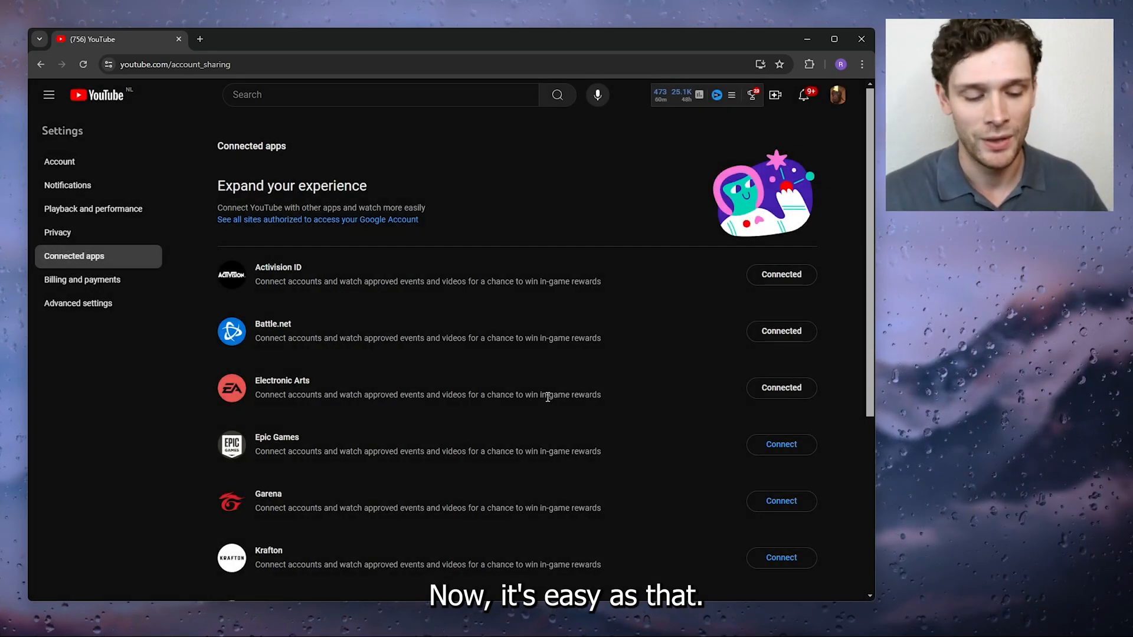